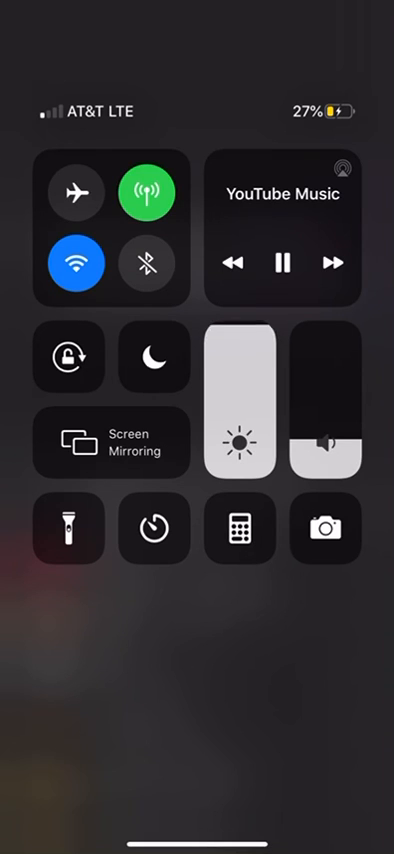
Dim the screen brightness slightly with the Control Center slider
left_click_drag(240, 360, 240, 376)
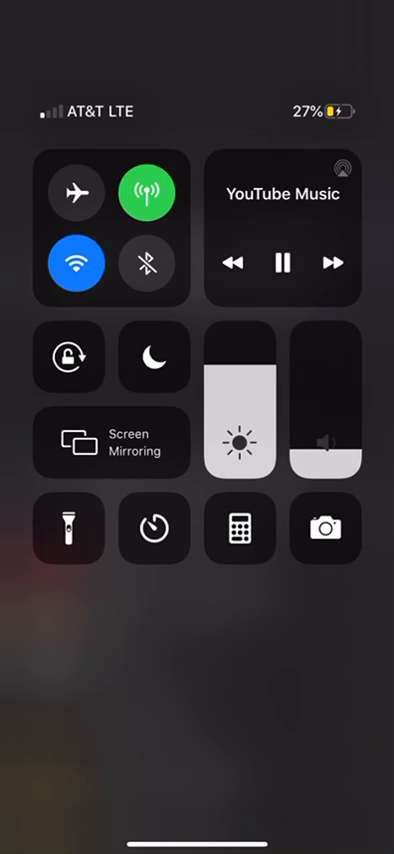
Expand the brightness control and lower brightness to about two-thirds, with Dark Mode and True Tone on
left_click_drag(236, 430, 236, 340)
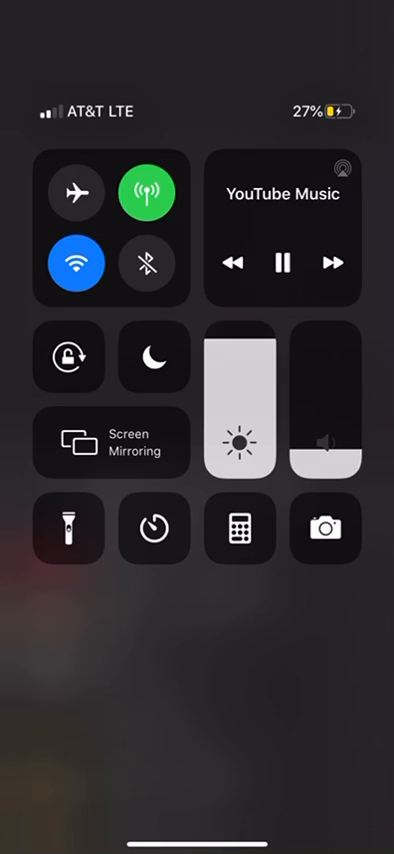
left_click_drag(240, 350, 240, 360)
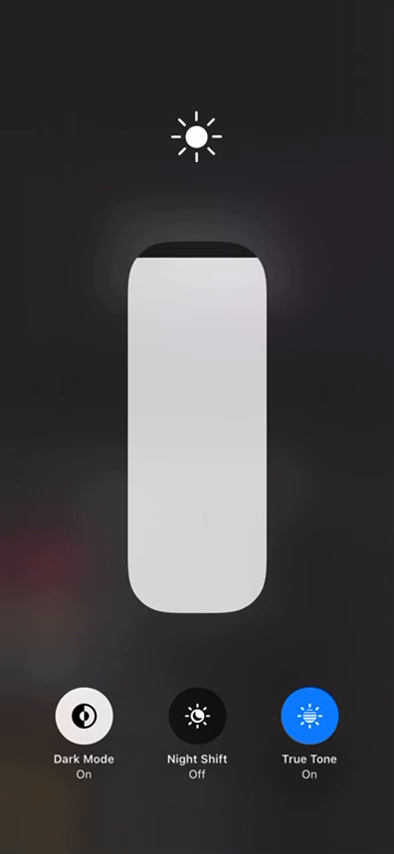
left_click_drag(196, 280, 196, 320)
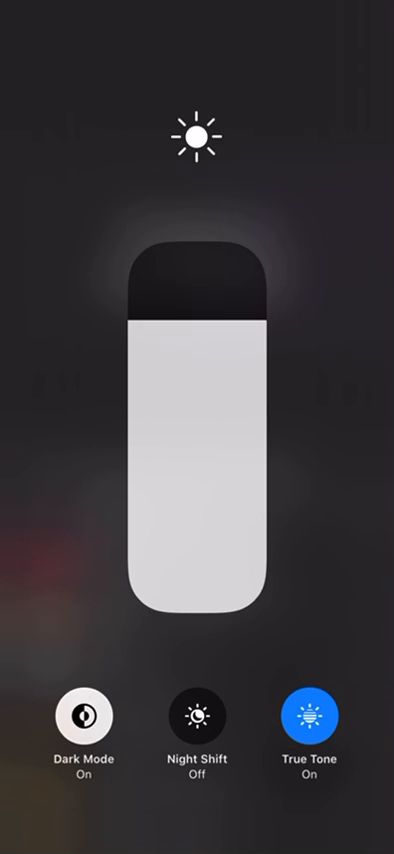